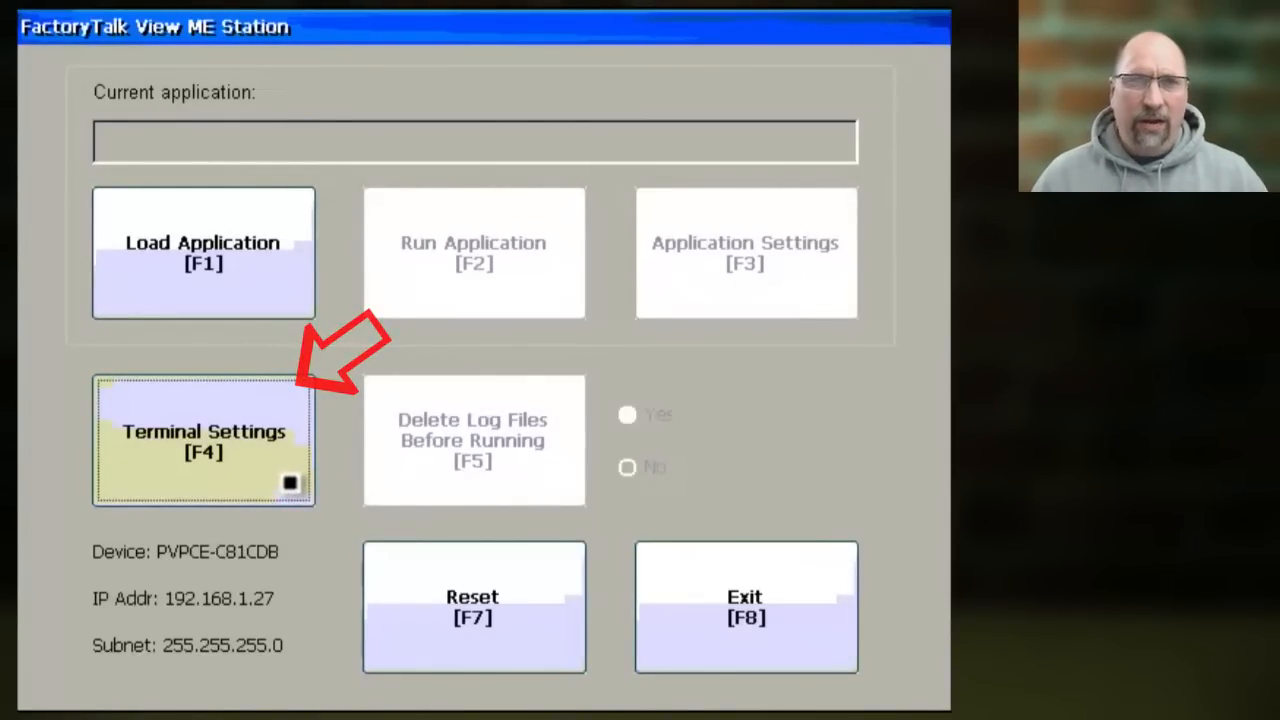
# - Enter Terminal Settings and go into the Networks and Communications category
pyautogui.click(204, 442)
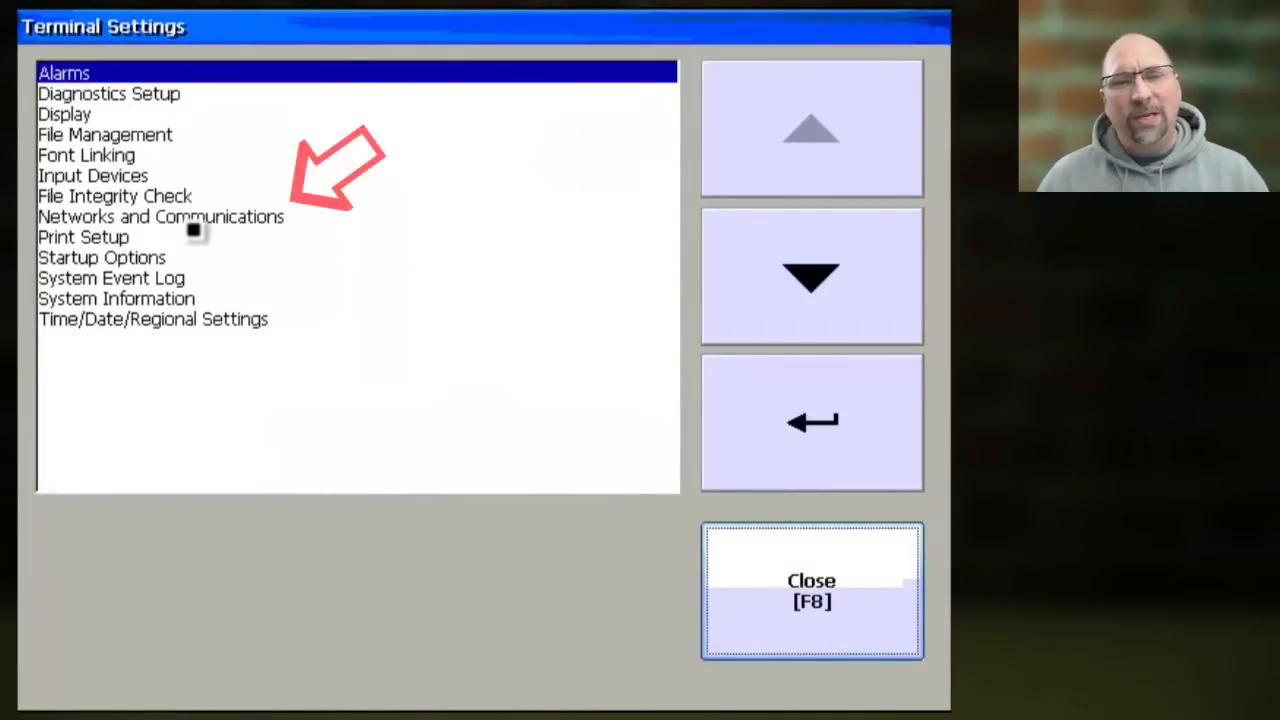
pyautogui.click(160, 216)
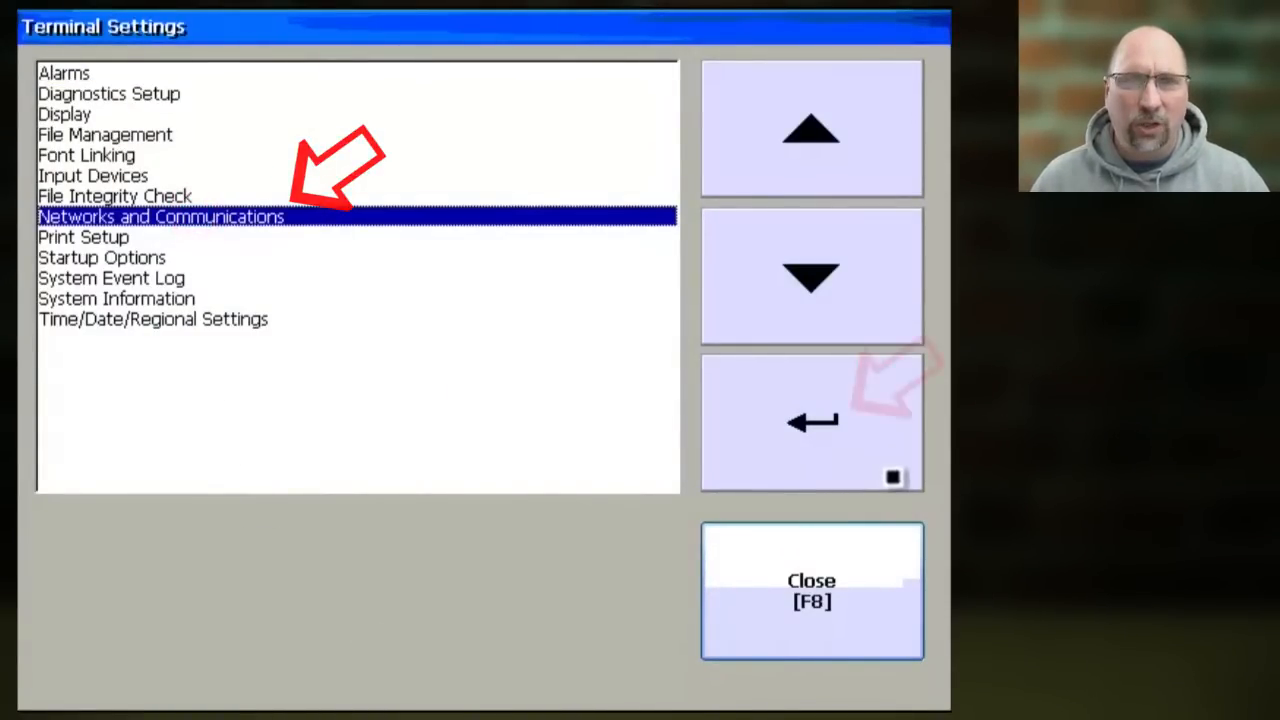
pyautogui.click(812, 420)
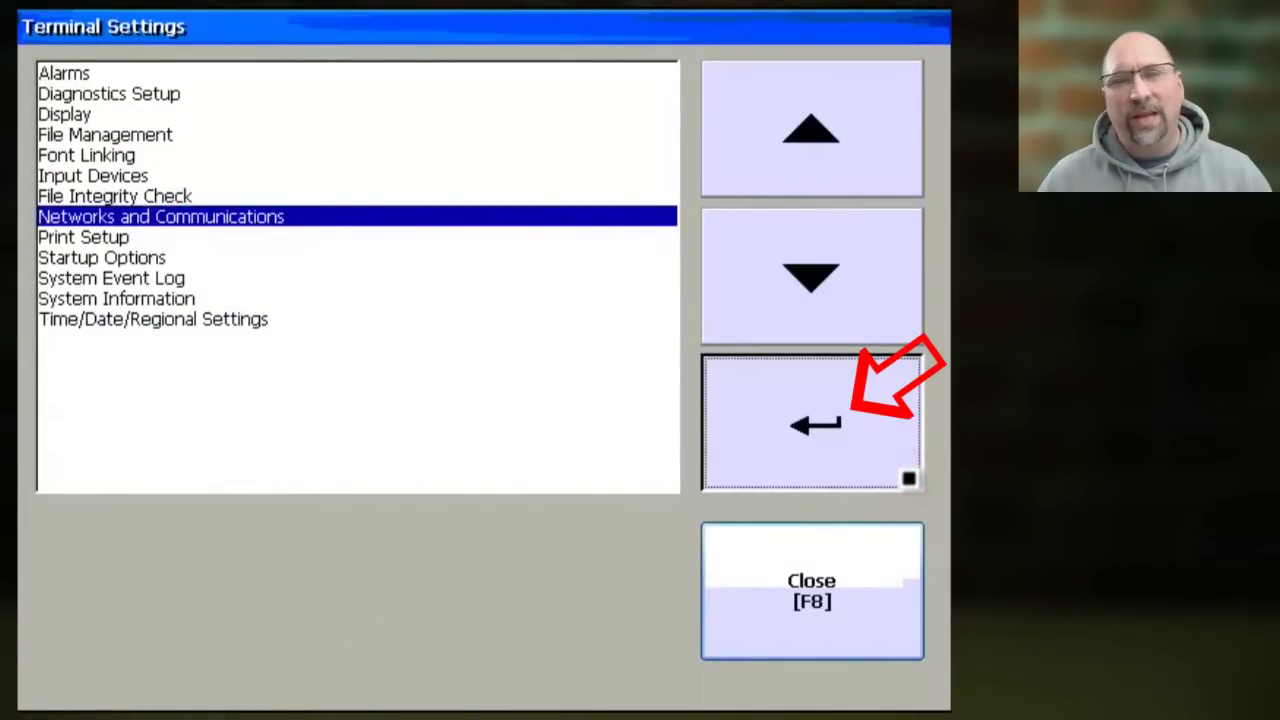
pyautogui.click(812, 420)
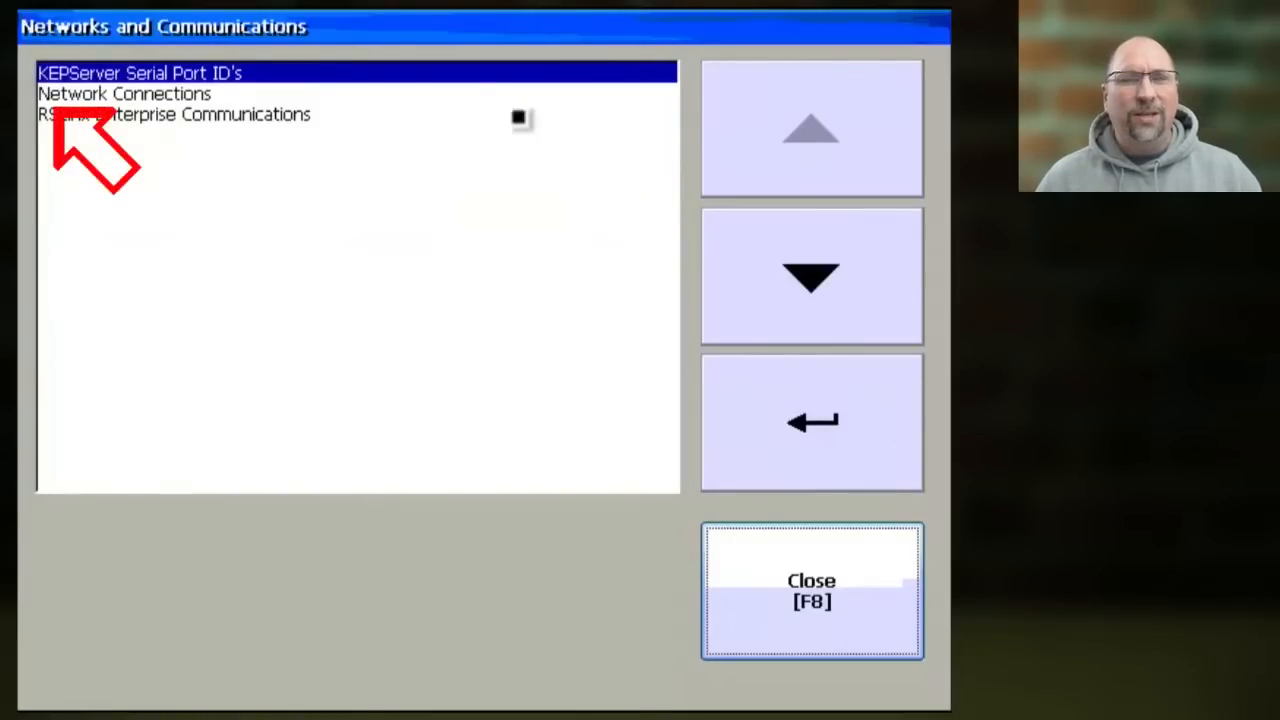
# - Continue through Network Connections to the Network Adaptors list showing the built-in Ethernet controller
pyautogui.click(812, 276)
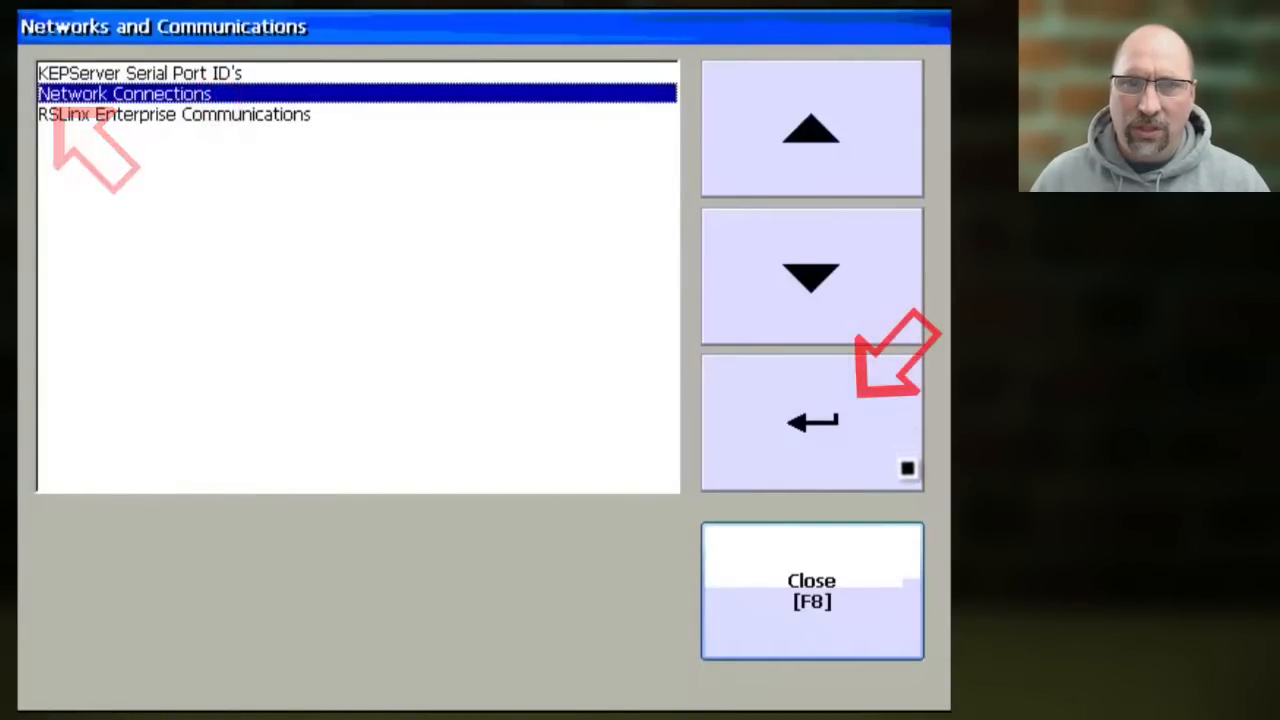
pyautogui.click(812, 420)
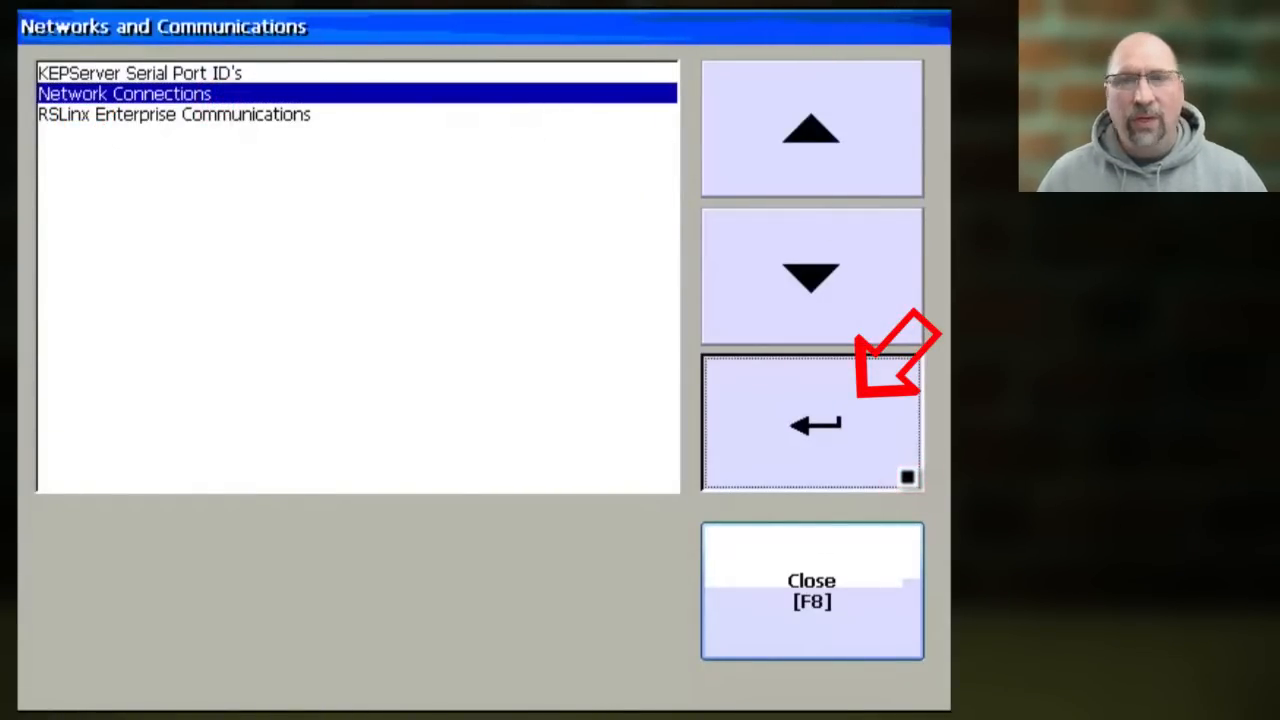
pyautogui.click(812, 422)
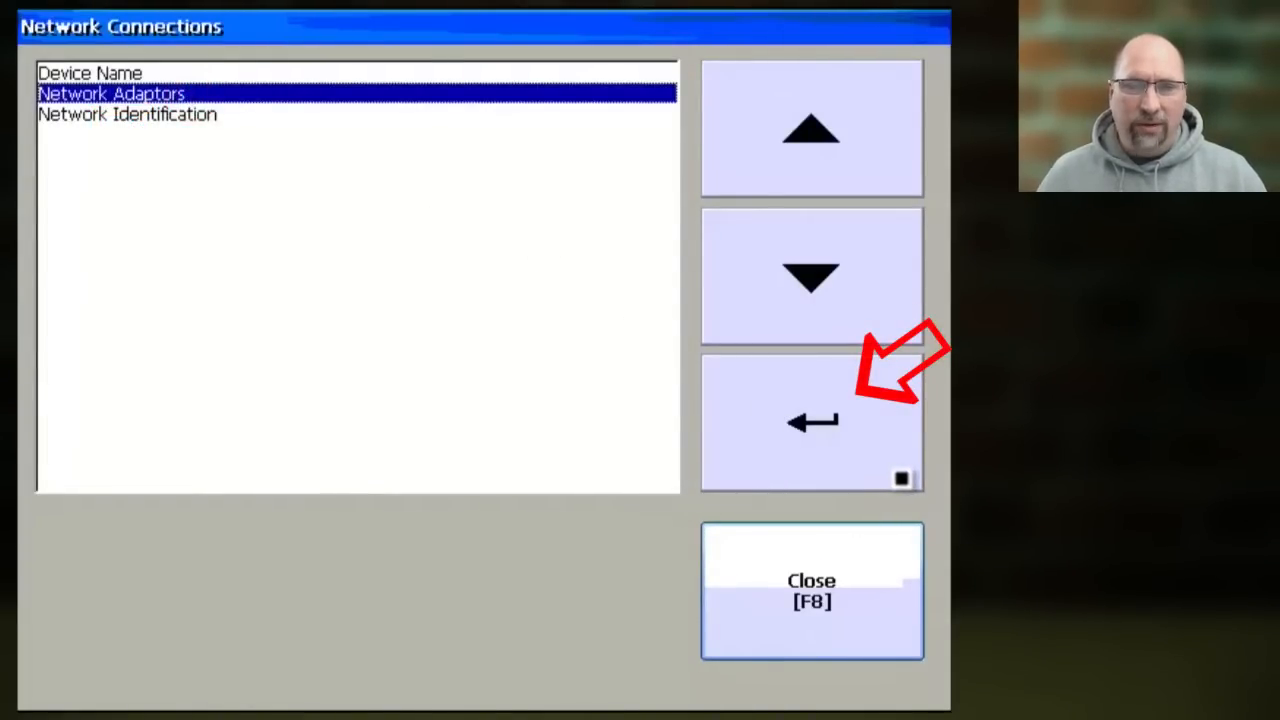
pyautogui.click(812, 420)
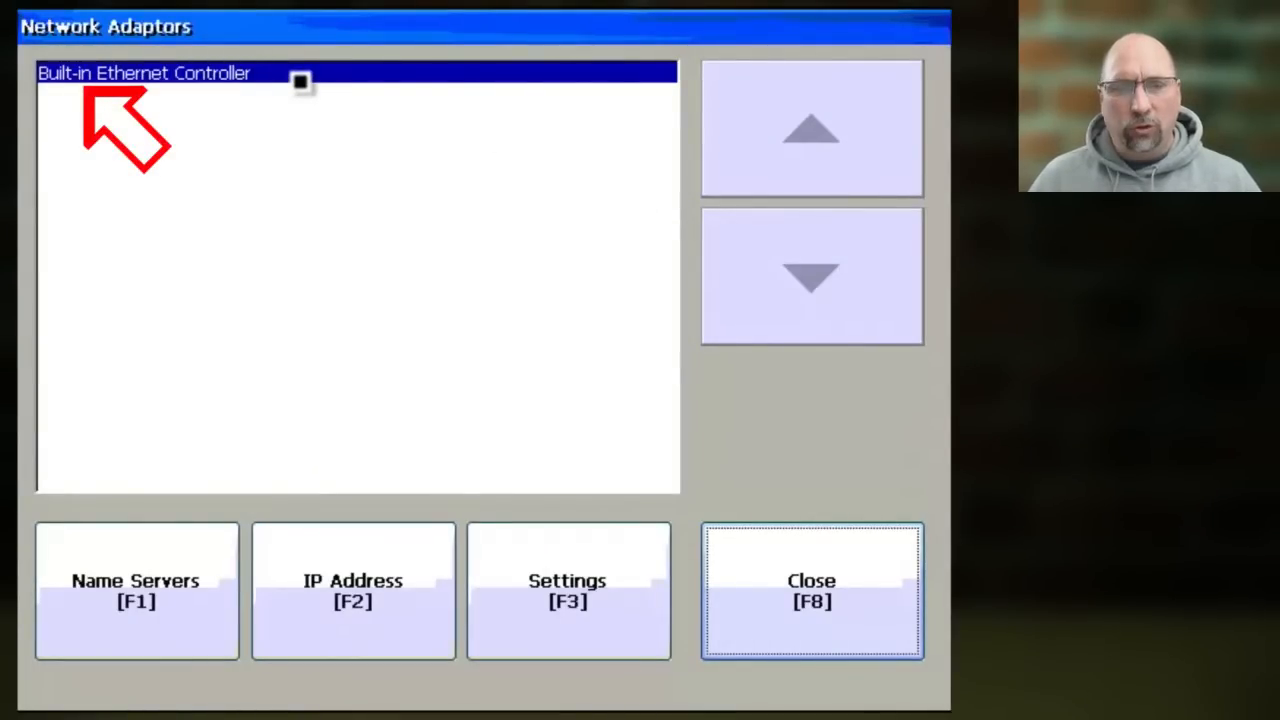
pyautogui.moveTo(284, 412)
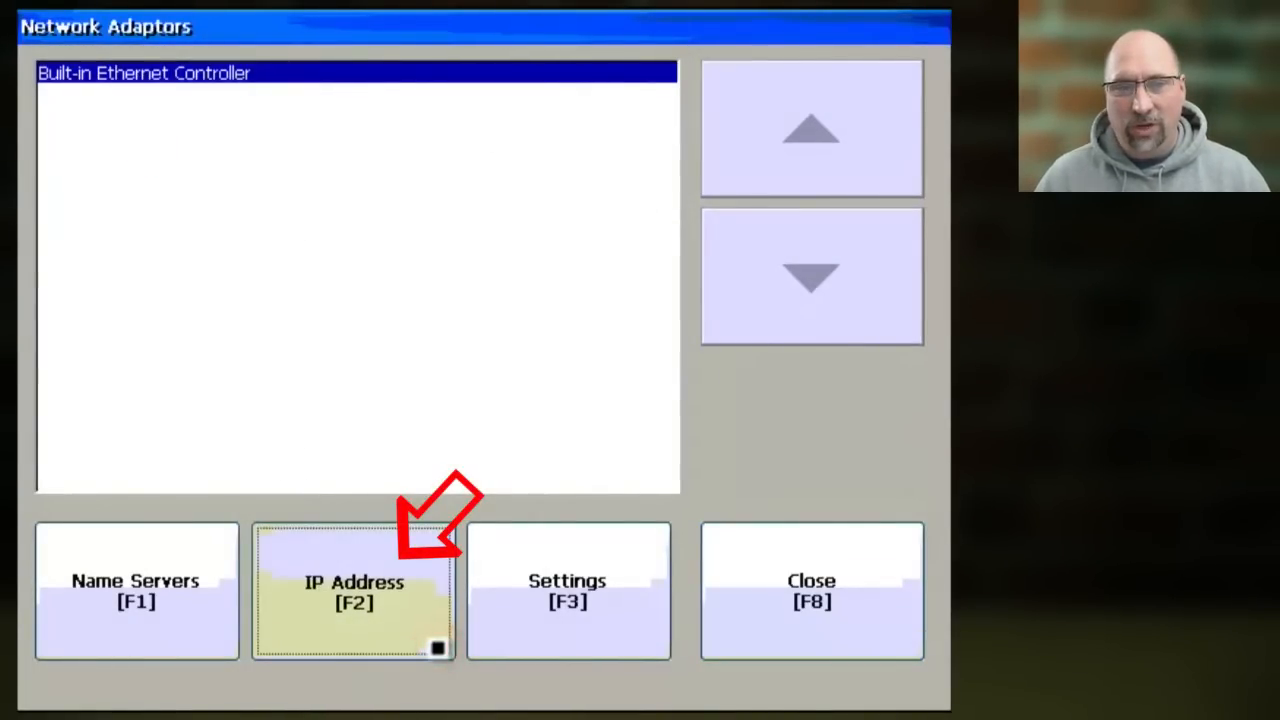
# - Confirm the Ethernet controller's static IP 192.168.1.27 with subnet mask 255.255.255.0 and DHCP off
pyautogui.click(352, 592)
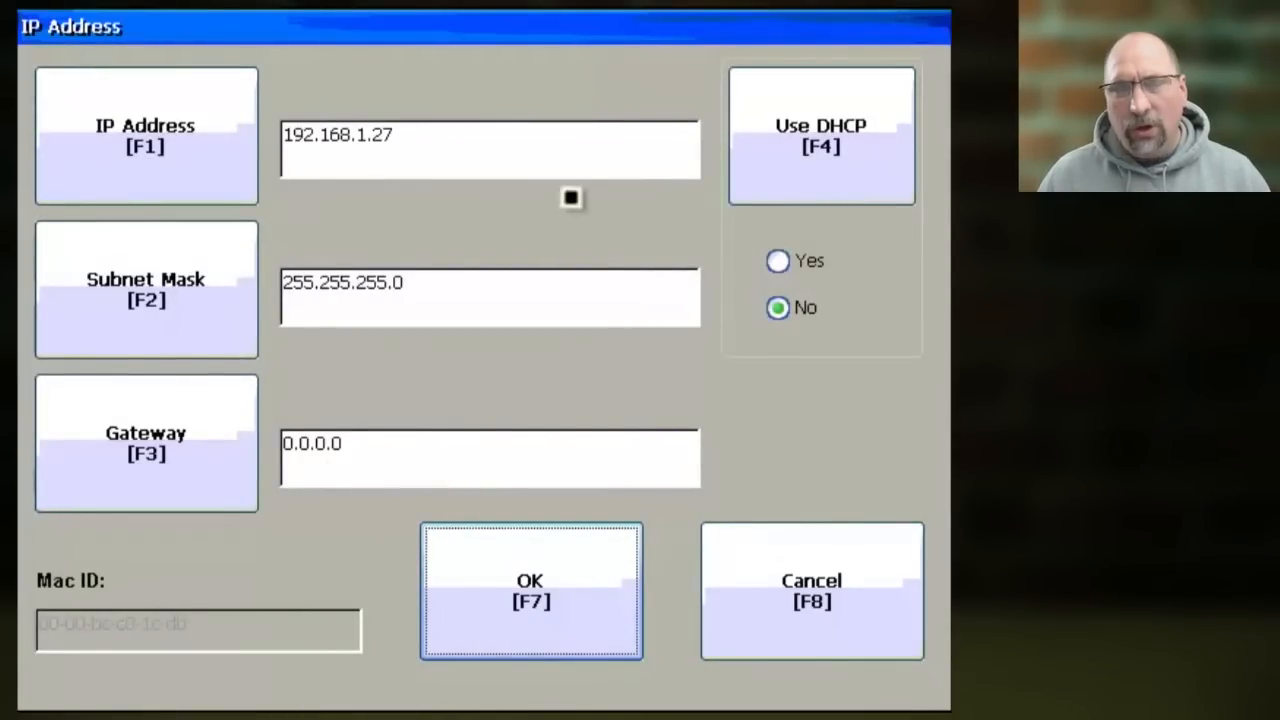
pyautogui.moveTo(424, 324)
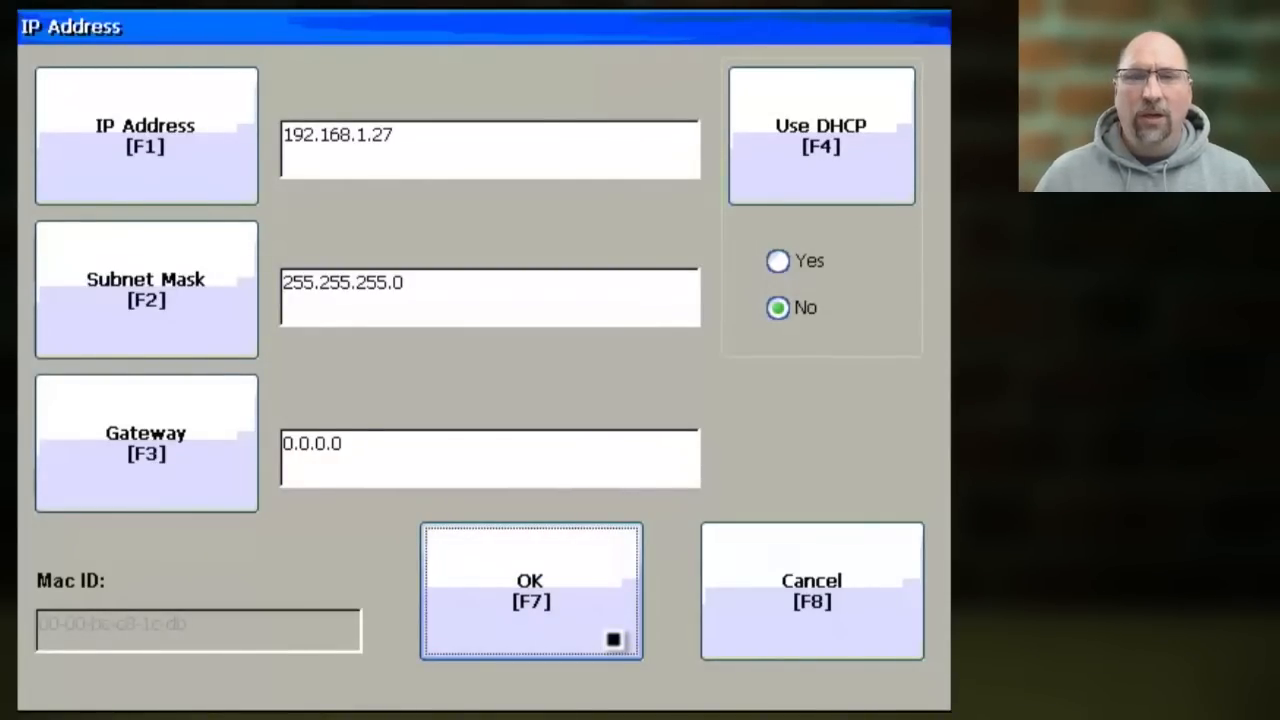
pyautogui.click(532, 590)
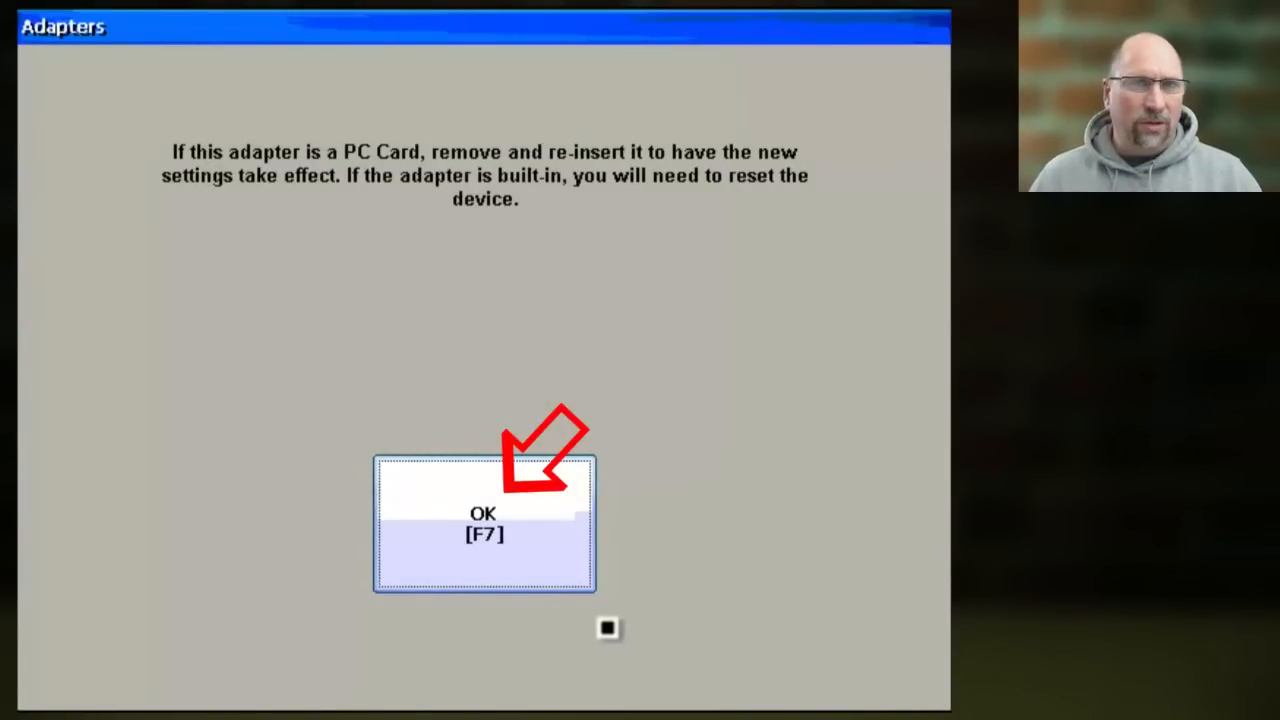
# - Acknowledge the device-reset notice and close the Network Adaptors and Networks screens
pyautogui.click(484, 524)
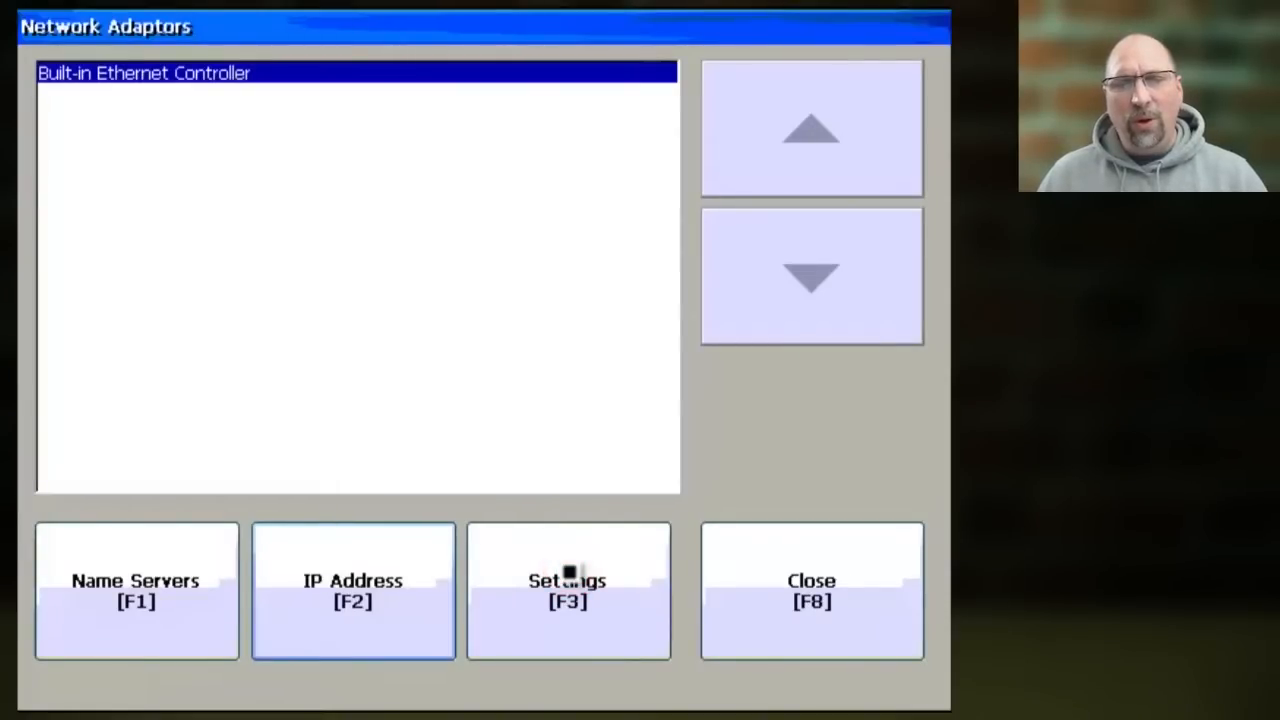
pyautogui.click(812, 590)
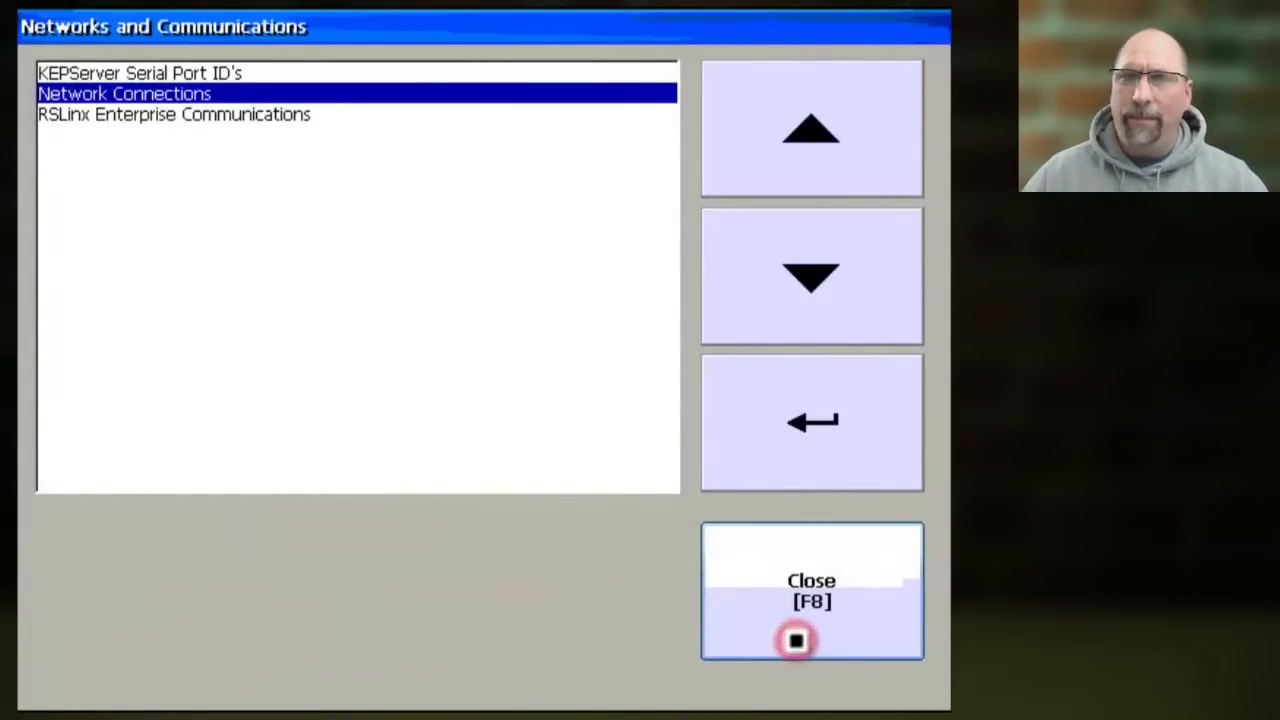
pyautogui.click(812, 590)
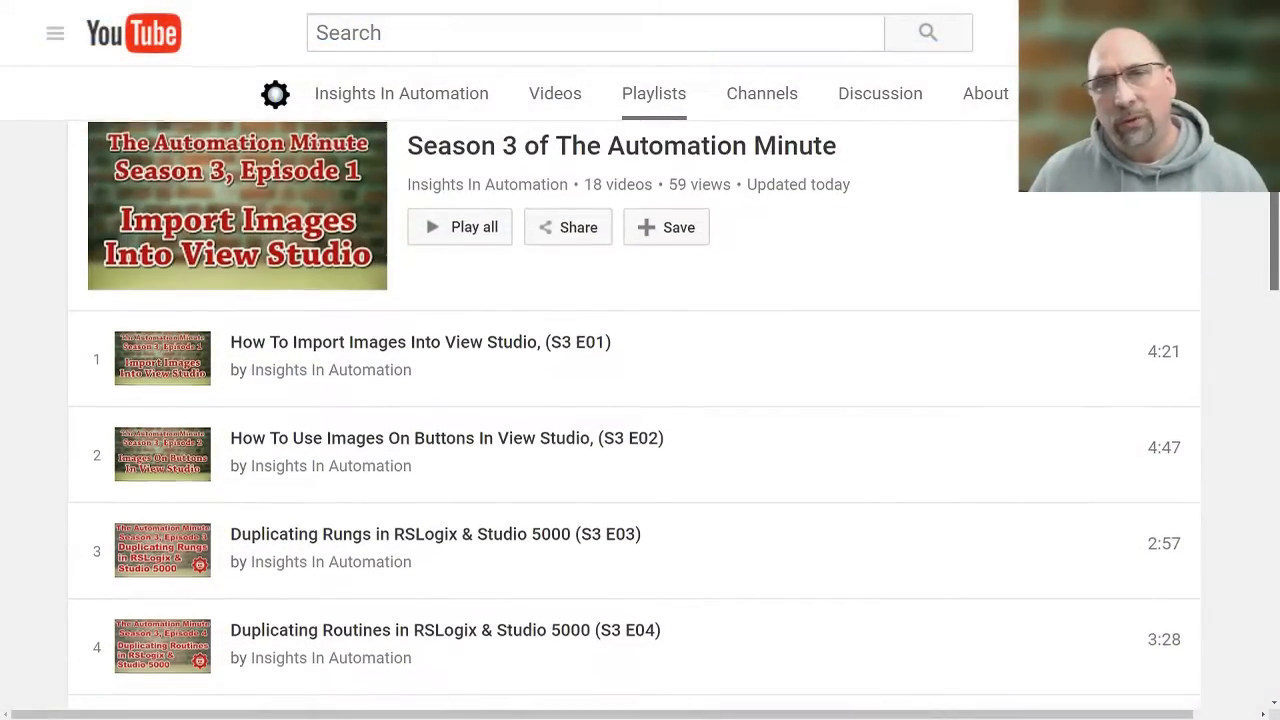
# - Scroll down the Season 3 Automation Minute playlist to episode 9
pyautogui.scroll(-3)
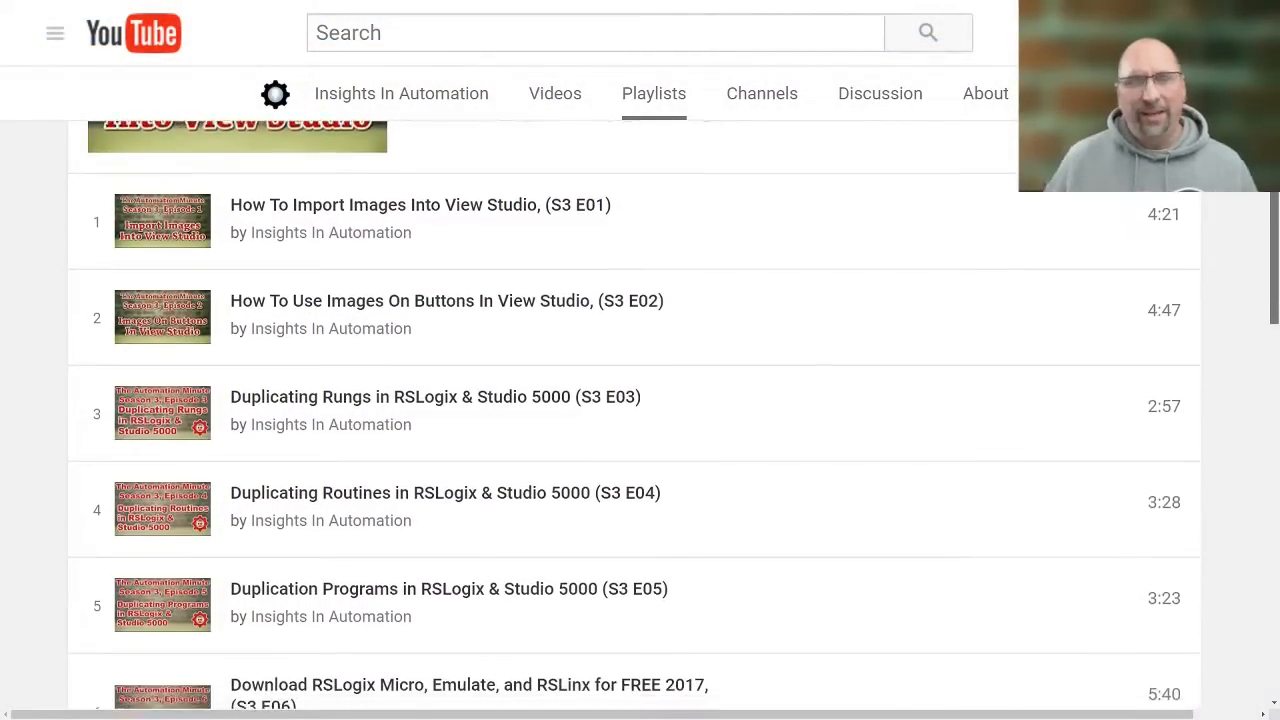
pyautogui.scroll(-3)
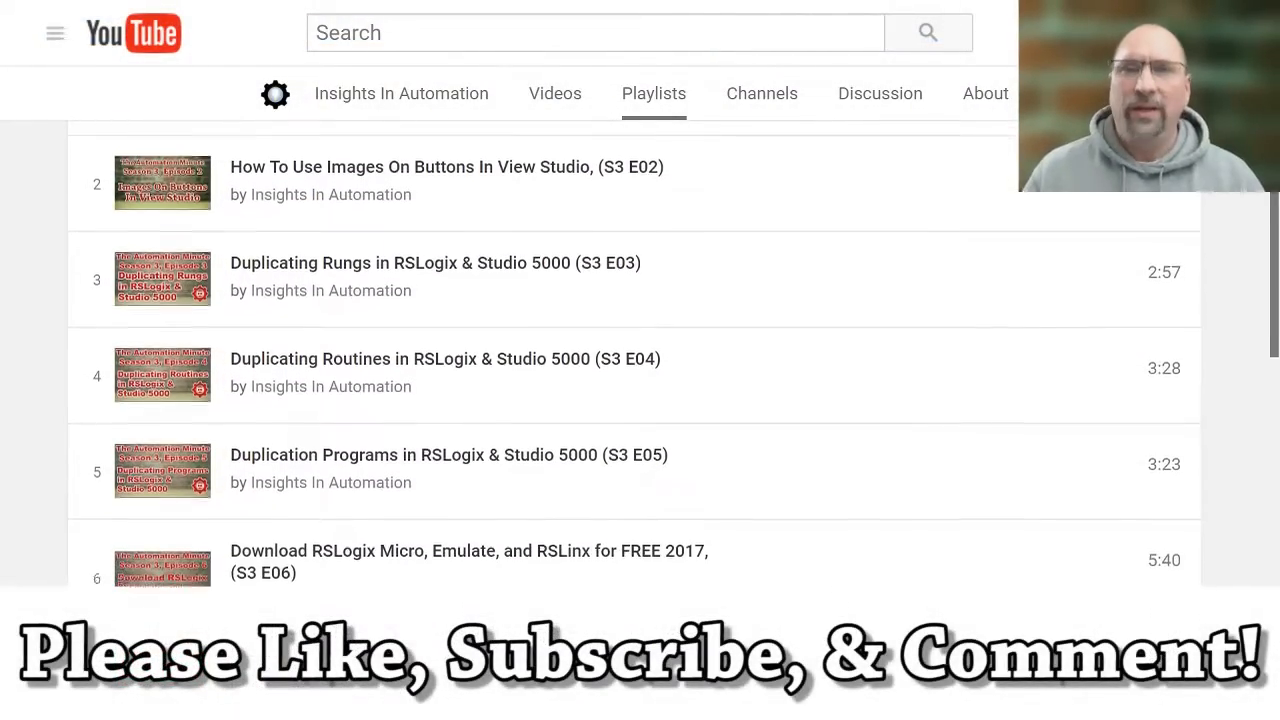
pyautogui.scroll(-3)
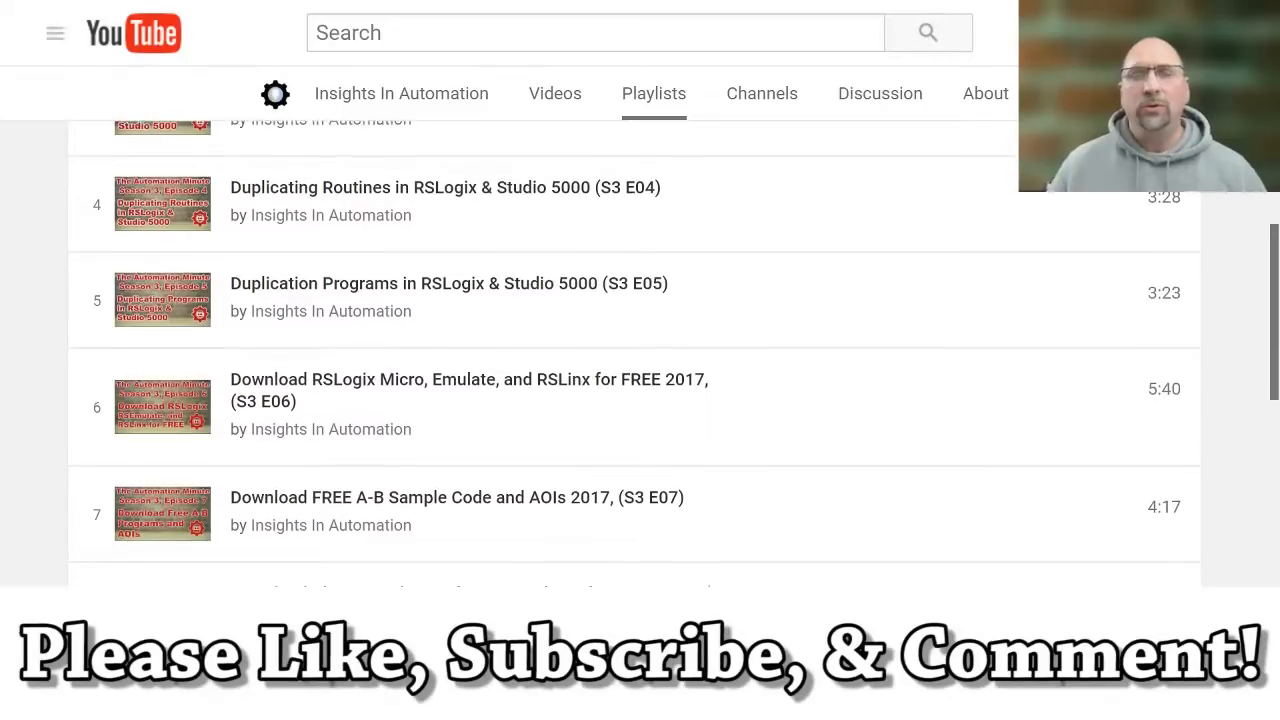
pyautogui.scroll(-3)
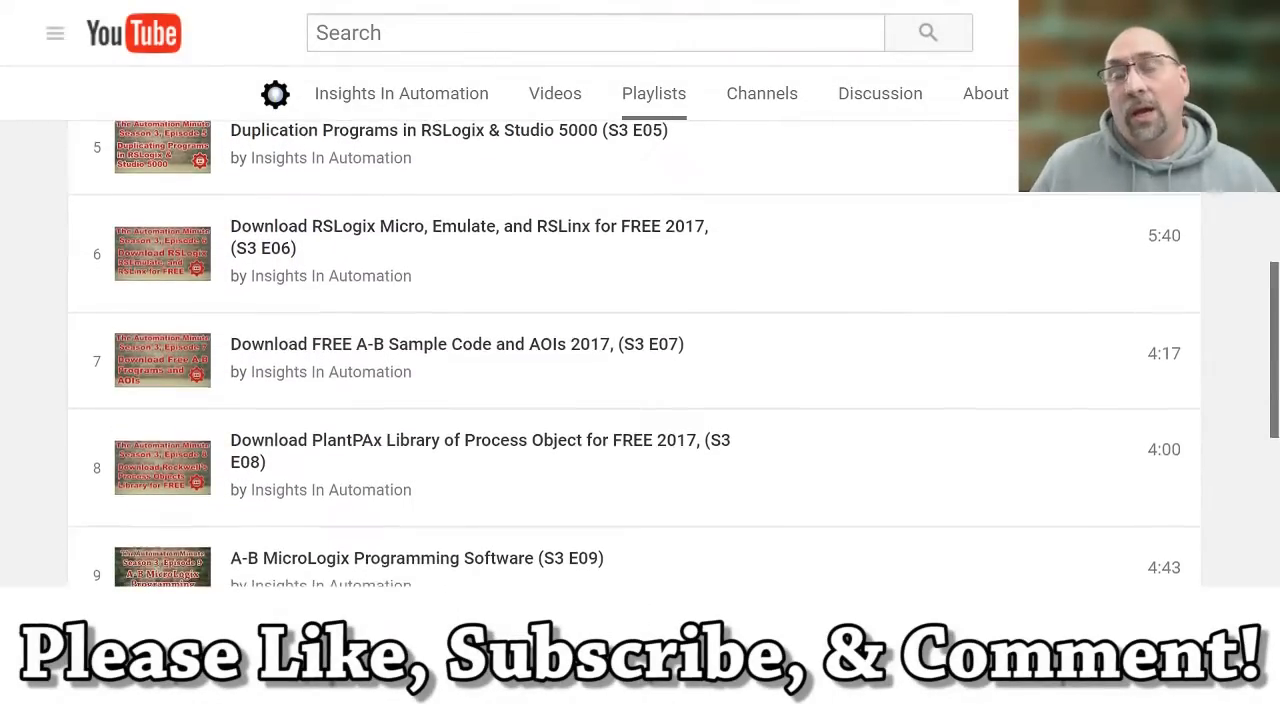
pyautogui.scroll(-3)
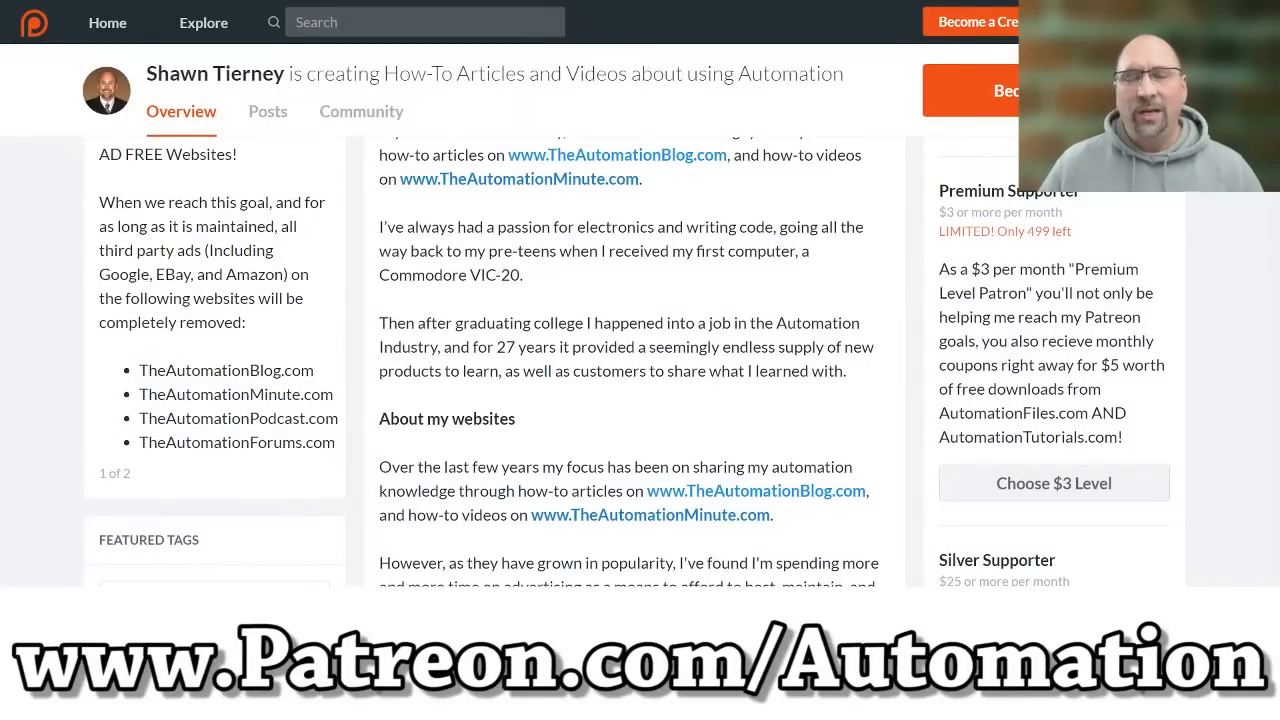
# - Scroll the Patreon page past the patron rewards to the $1500 and $2500 monthly goals
pyautogui.scroll(-3)
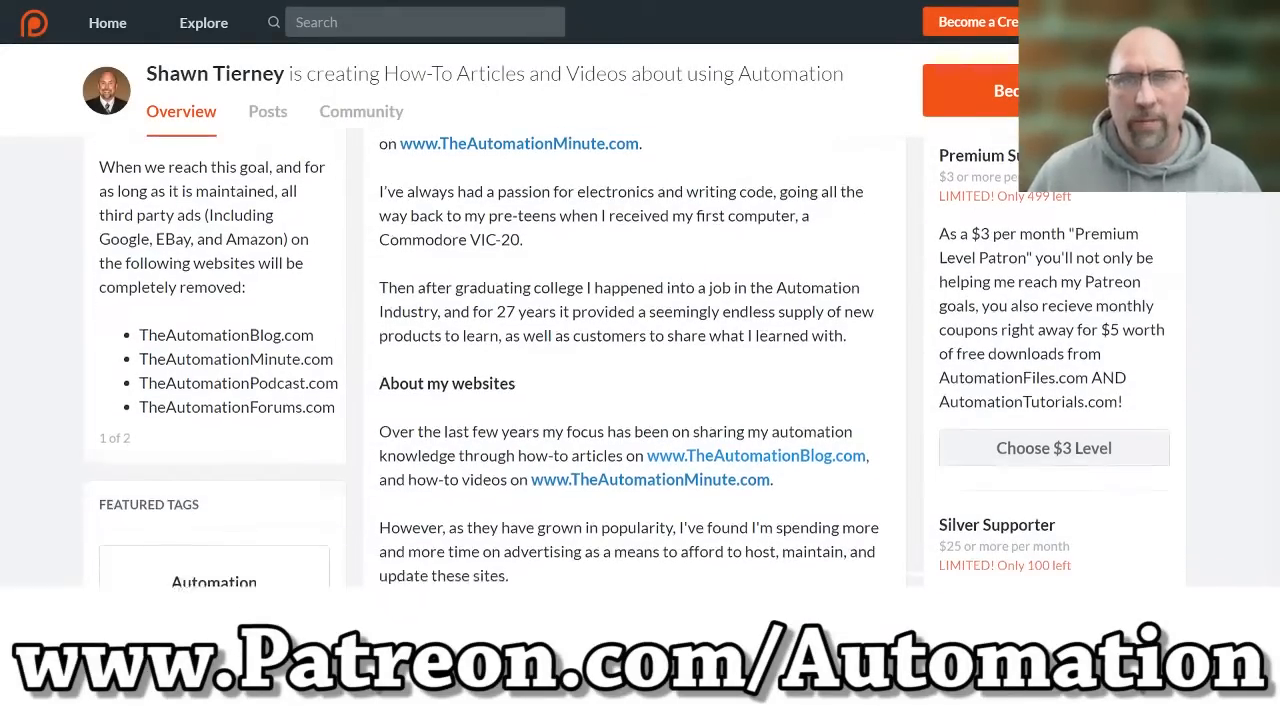
pyautogui.scroll(-3)
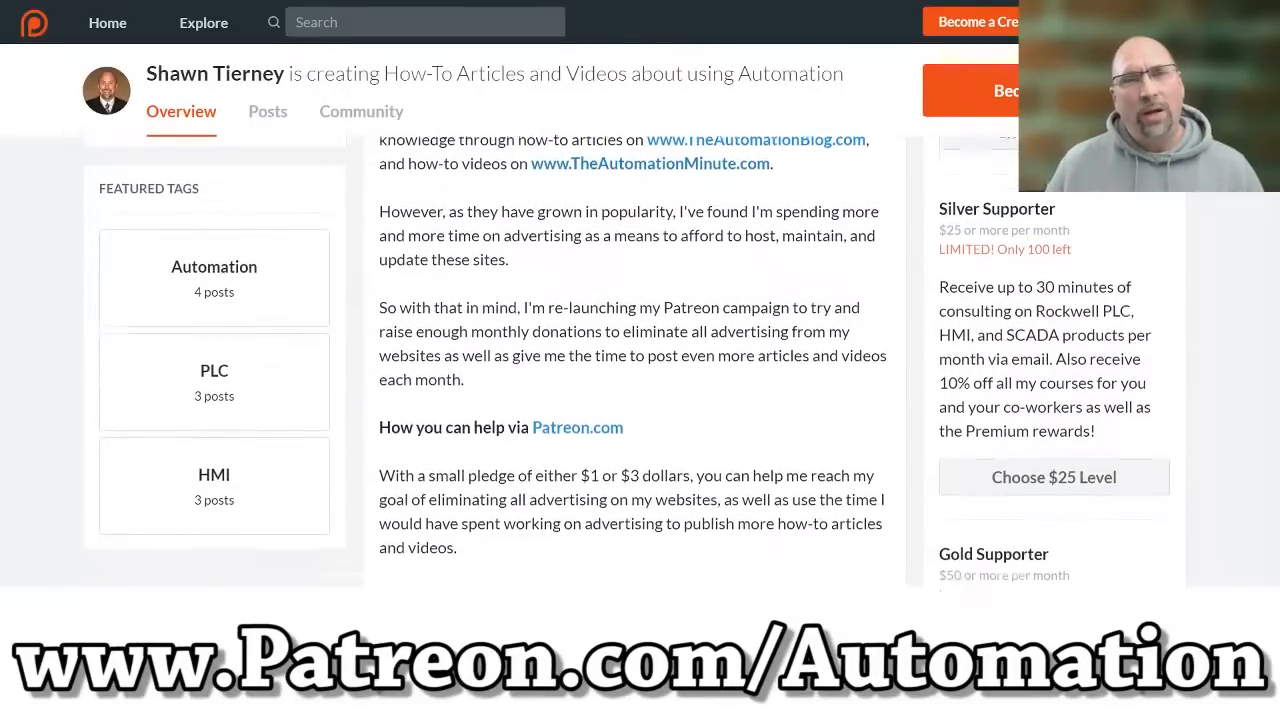
pyautogui.scroll(-3)
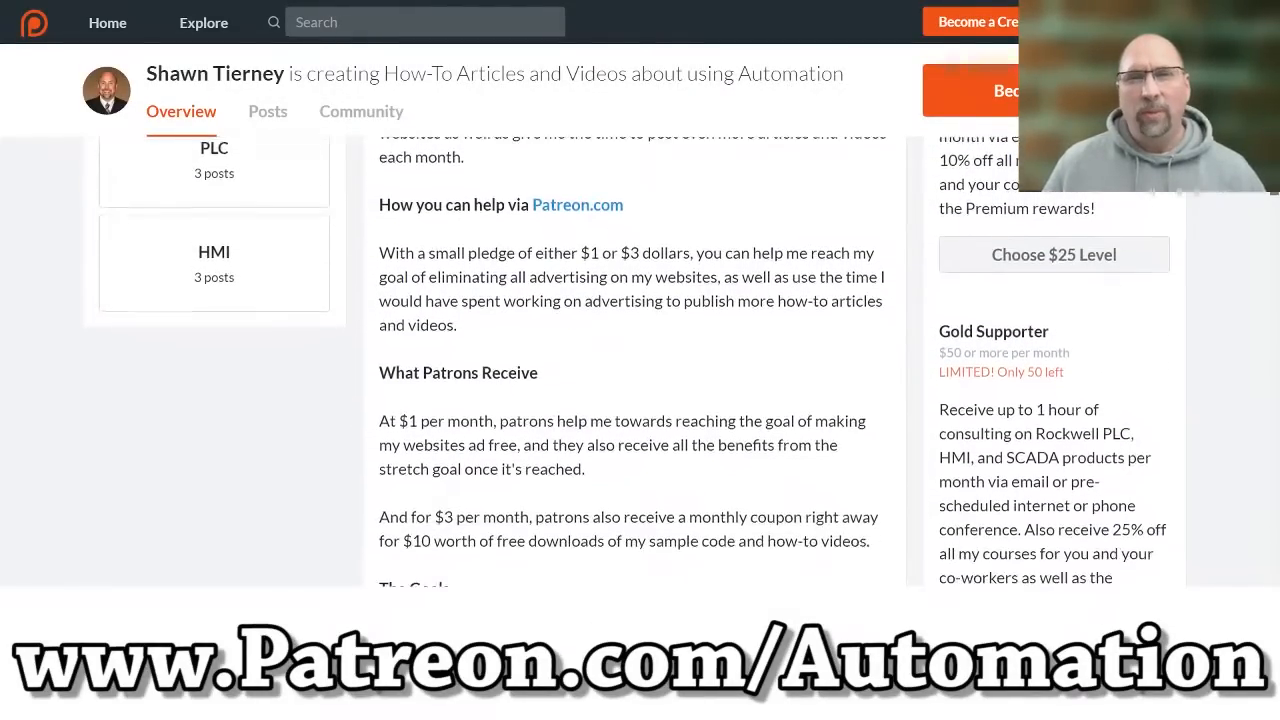
pyautogui.scroll(-3)
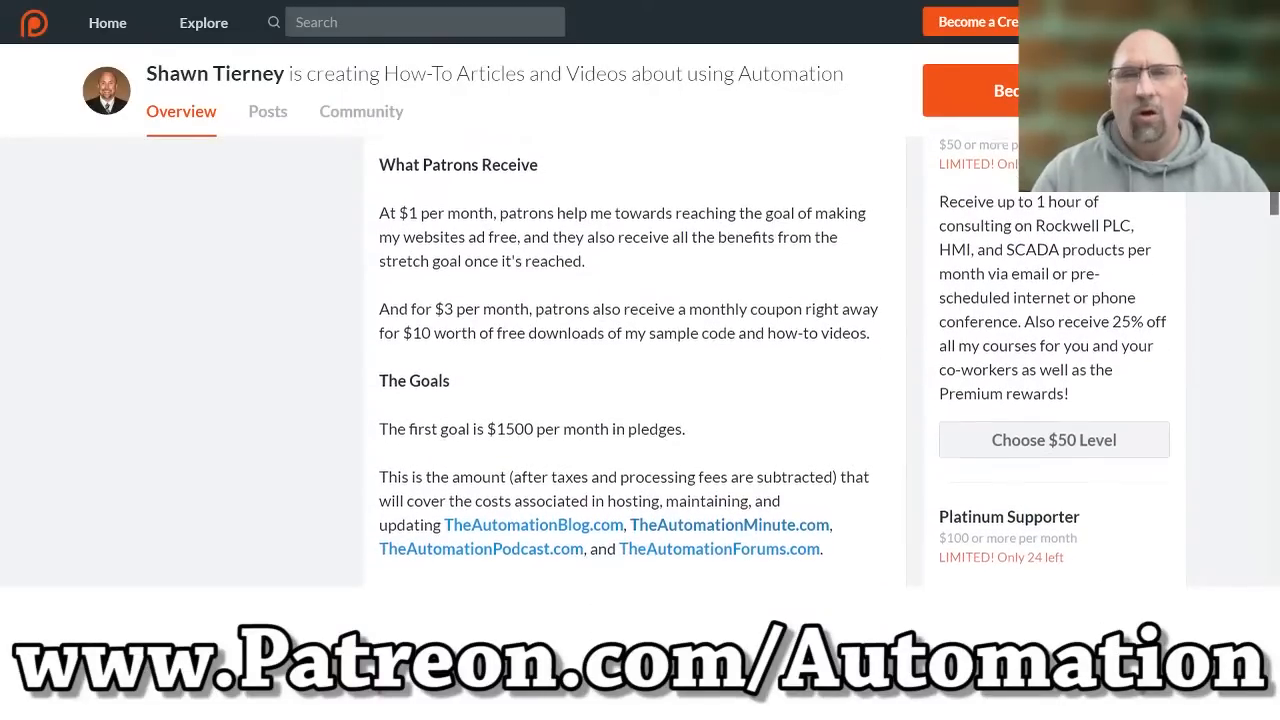
pyautogui.scroll(-3)
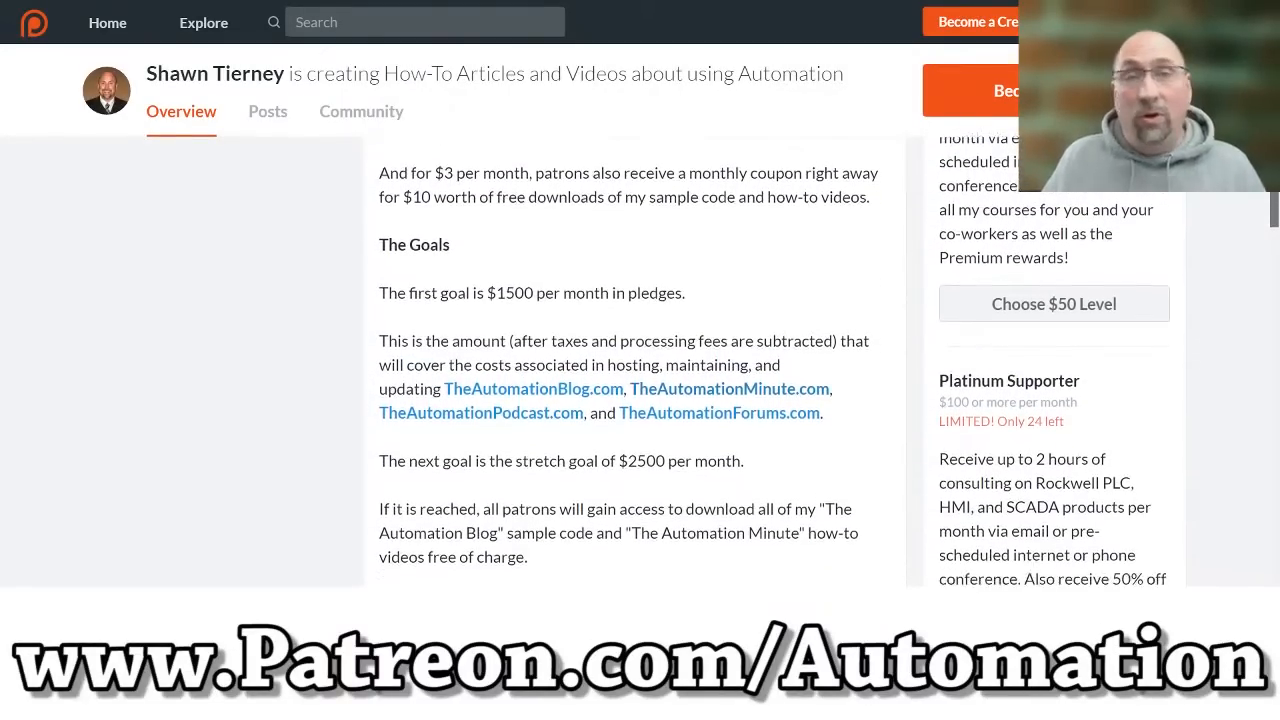